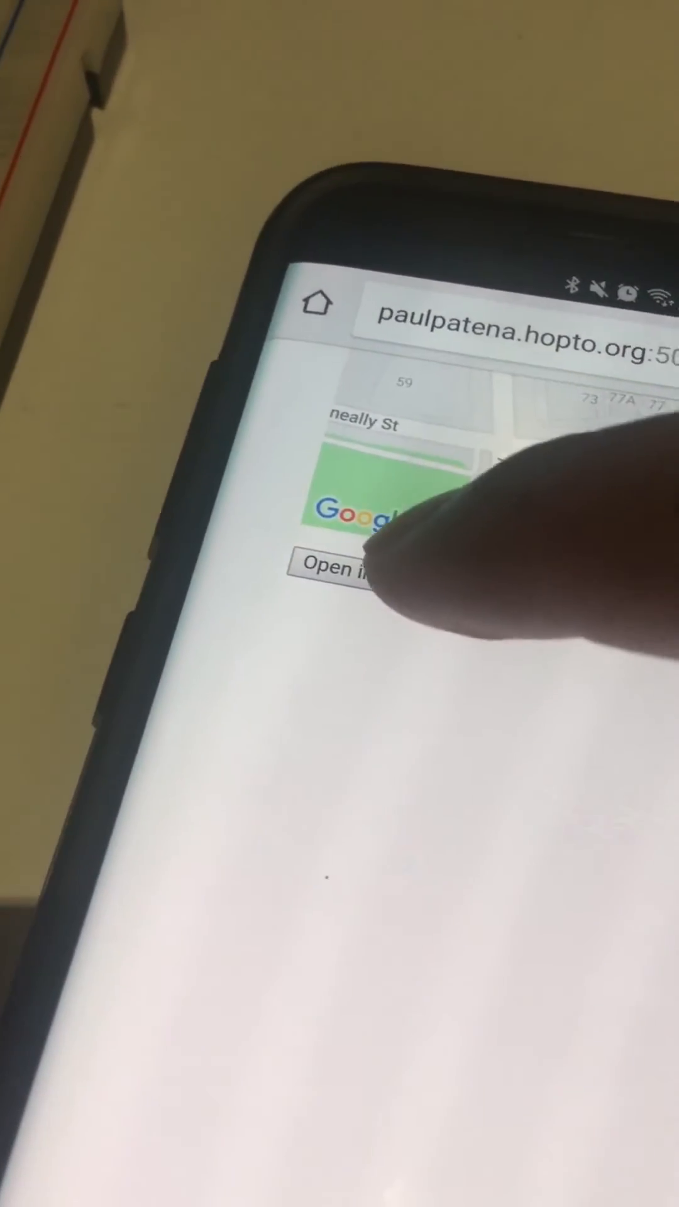
# Step: Launch the shared location from the web page into the Google Maps app, showing the pin near Alex Scott Way
pyautogui.click(331, 574)
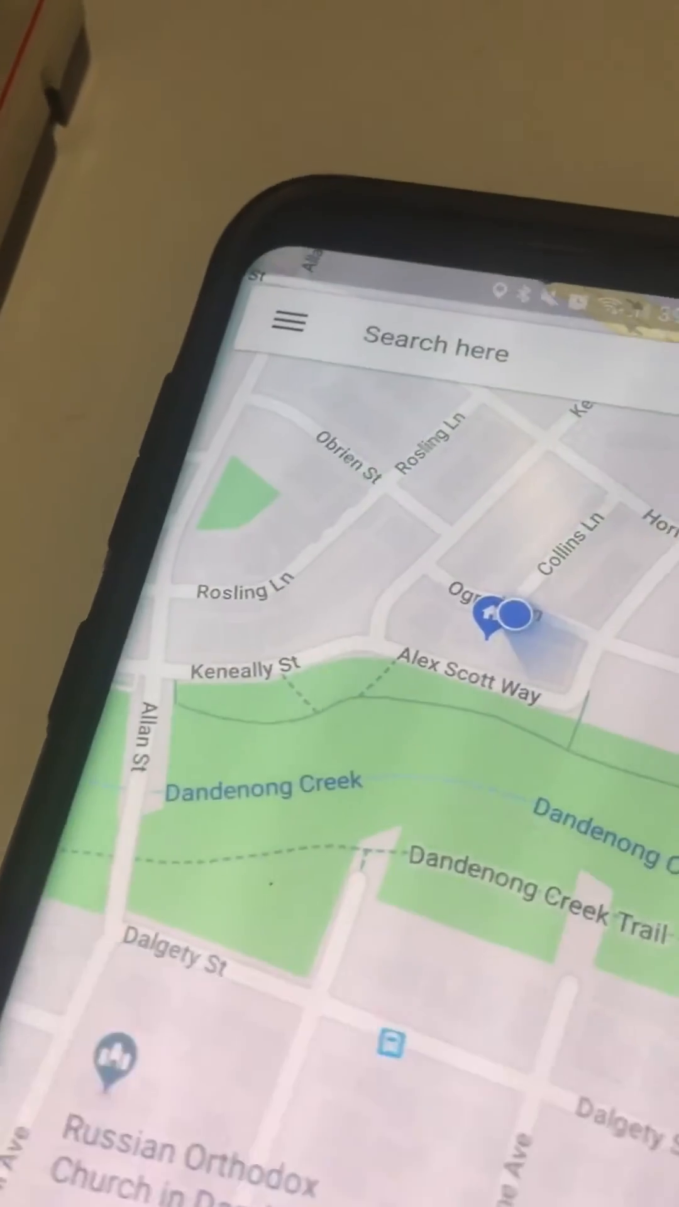